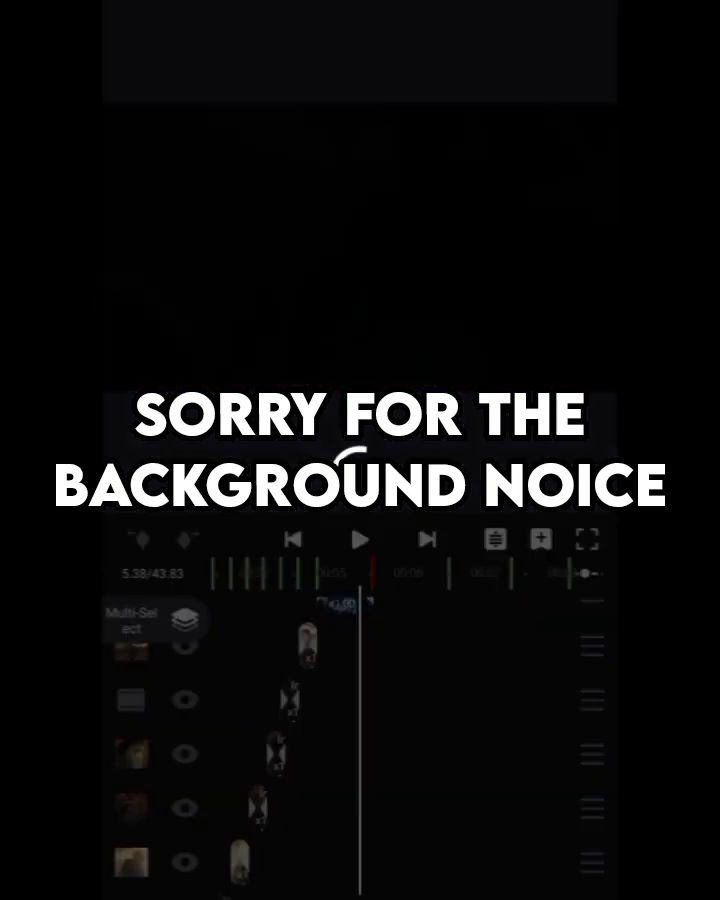
Open the media picker to choose a 23:40 video clip for import.
left_click(360, 539)
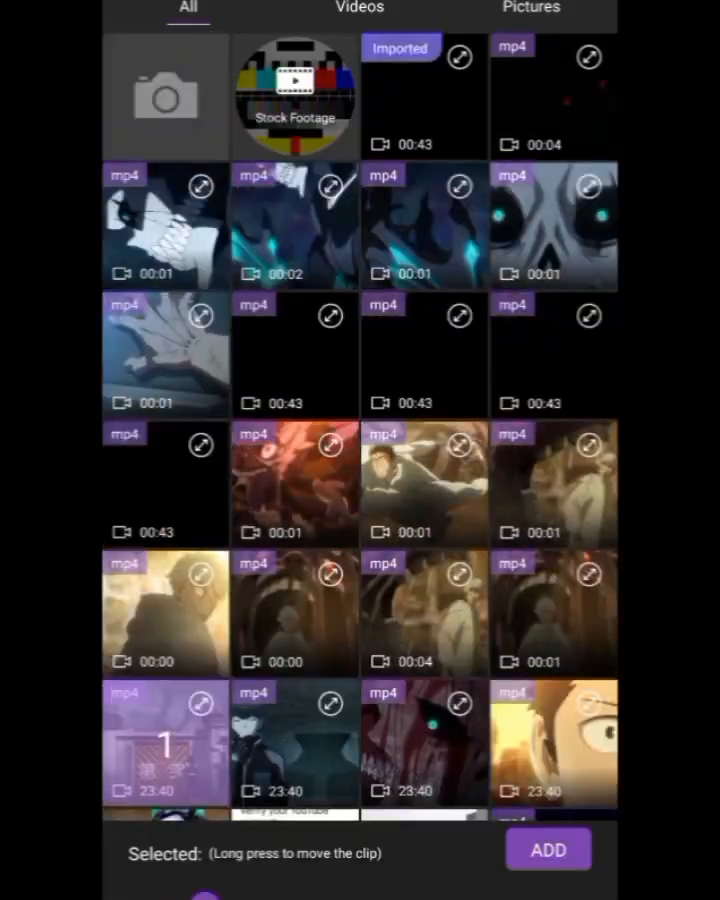
Close the picker and return to the editor with its stacked clips at 11.01 s.
left_click(548, 850)
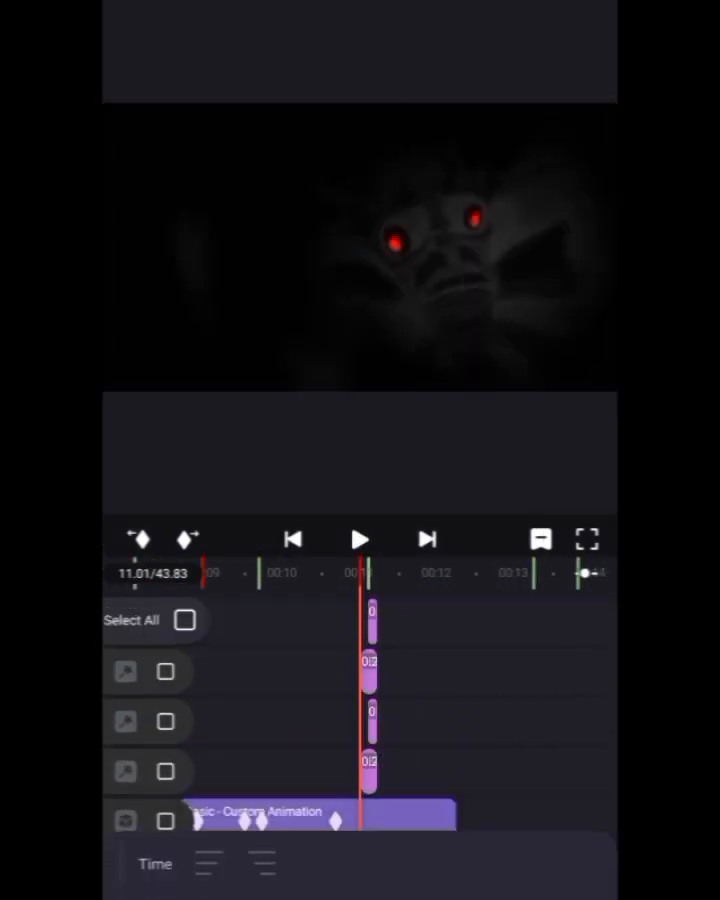
Exit the editor back to the Motion Ninja home screen.
left_click(539, 538)
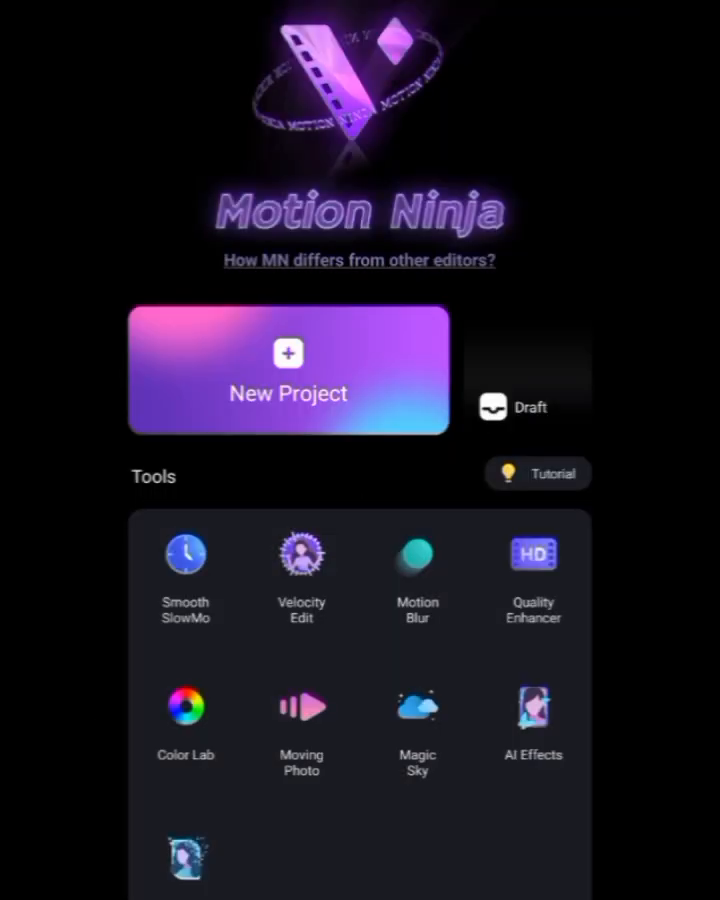
Reopen the draft project and show the clip's time-remap speed curve at 13.19 s.
left_click(288, 392)
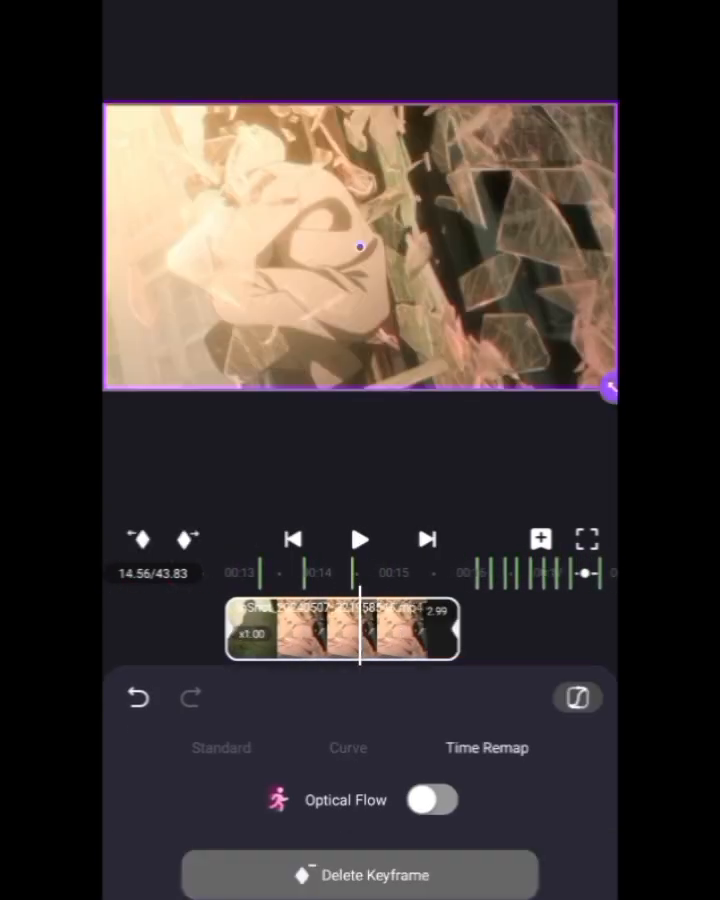
left_click(432, 799)
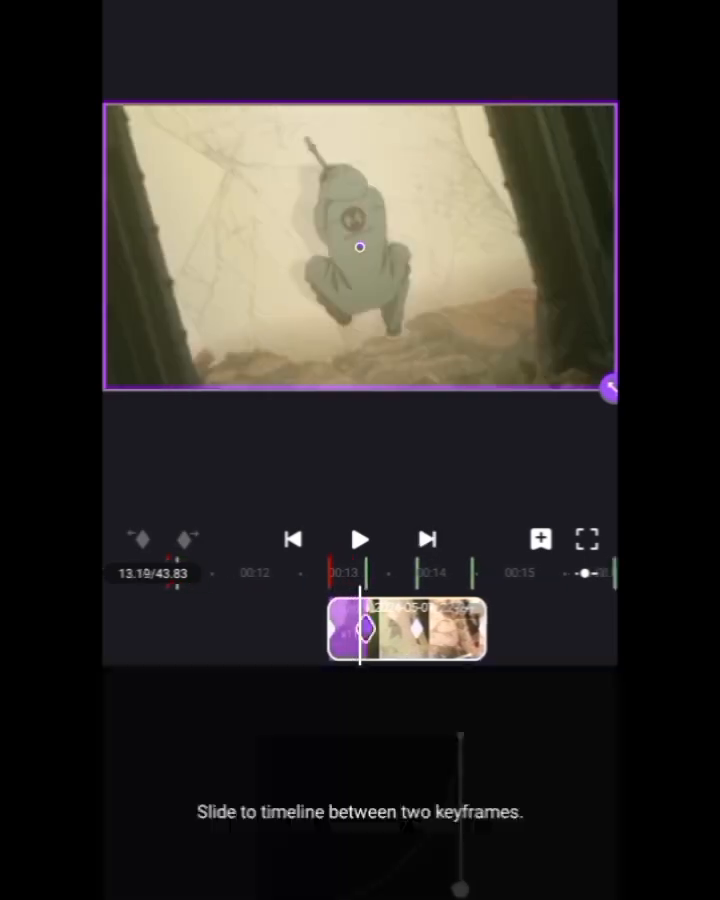
Preview the speed curve, add a time-remap keyframe, and return to the layer timeline.
left_click(360, 538)
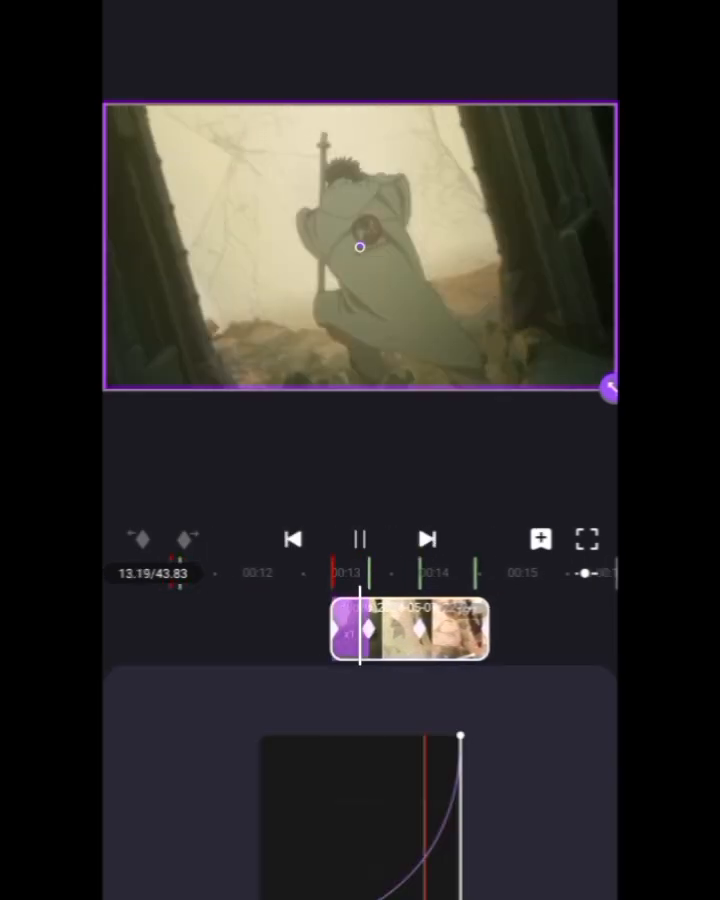
left_click(360, 538)
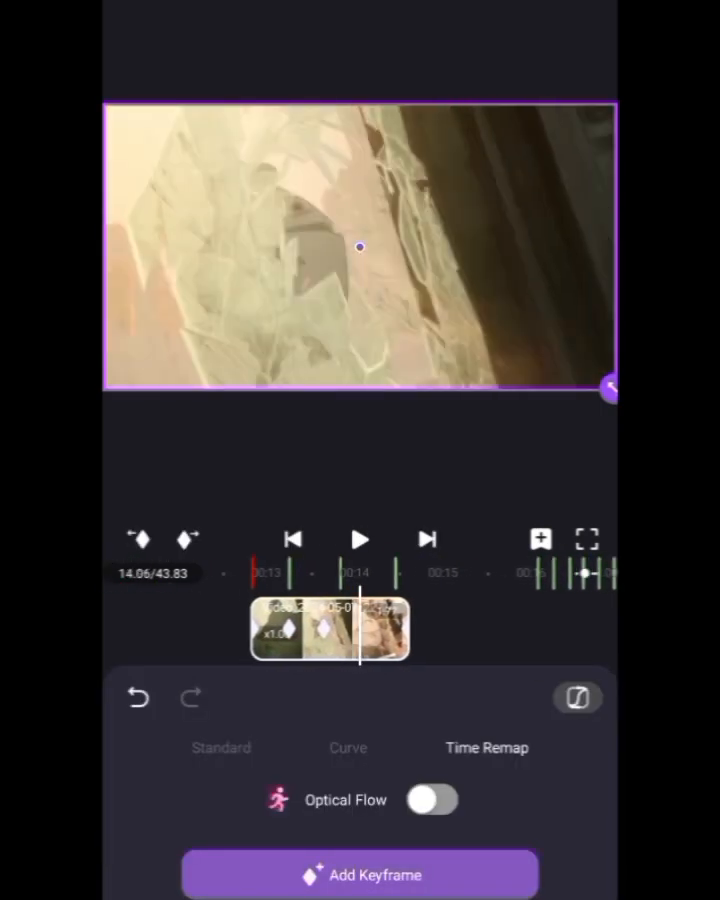
left_click(348, 747)
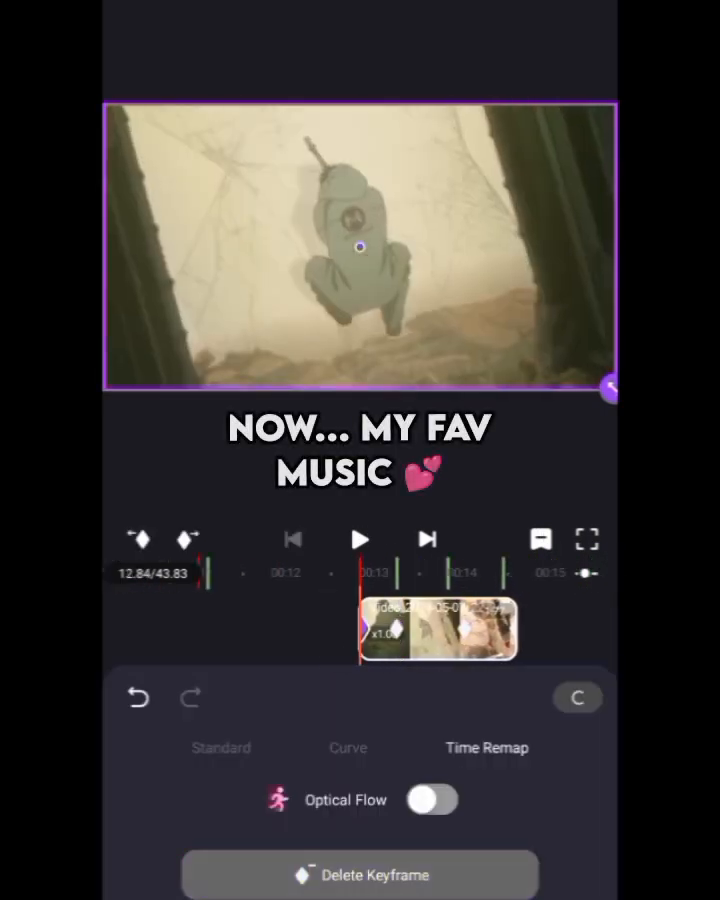
left_click(432, 799)
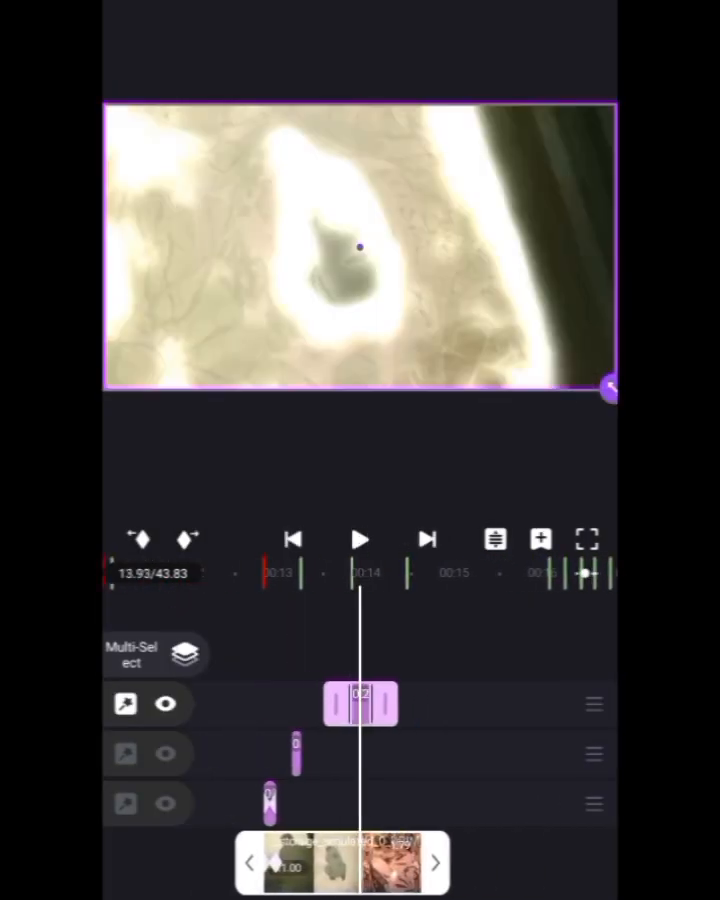
Select the top layer at the playhead, opening the effect-preset library at 15.16 s.
left_click(359, 539)
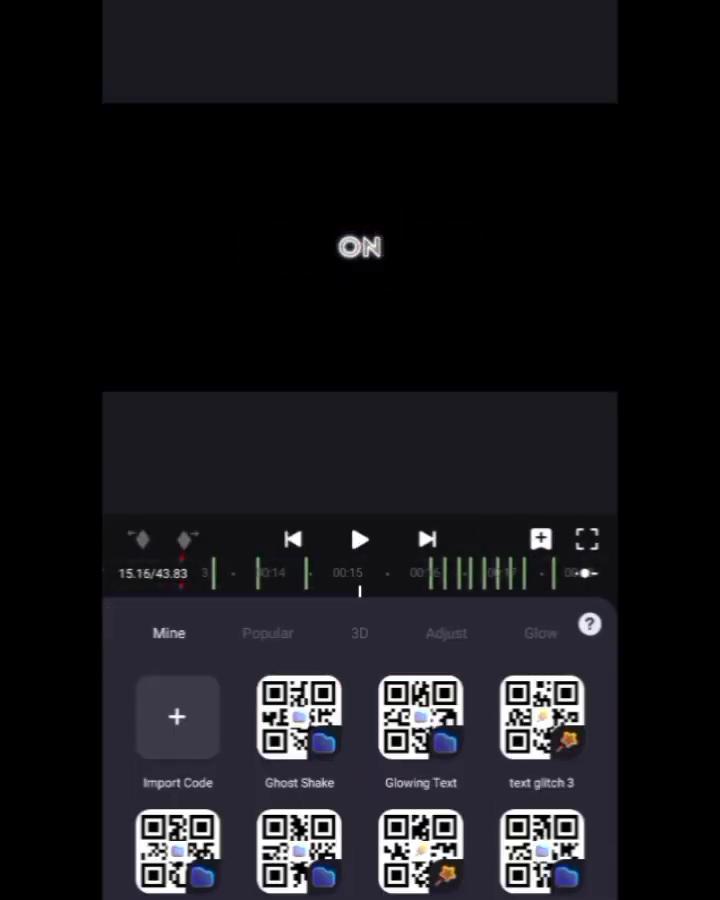
Pick a saved preset like Ghost Shake or Glowing Text for the TOLD YOU text.
left_click(542, 851)
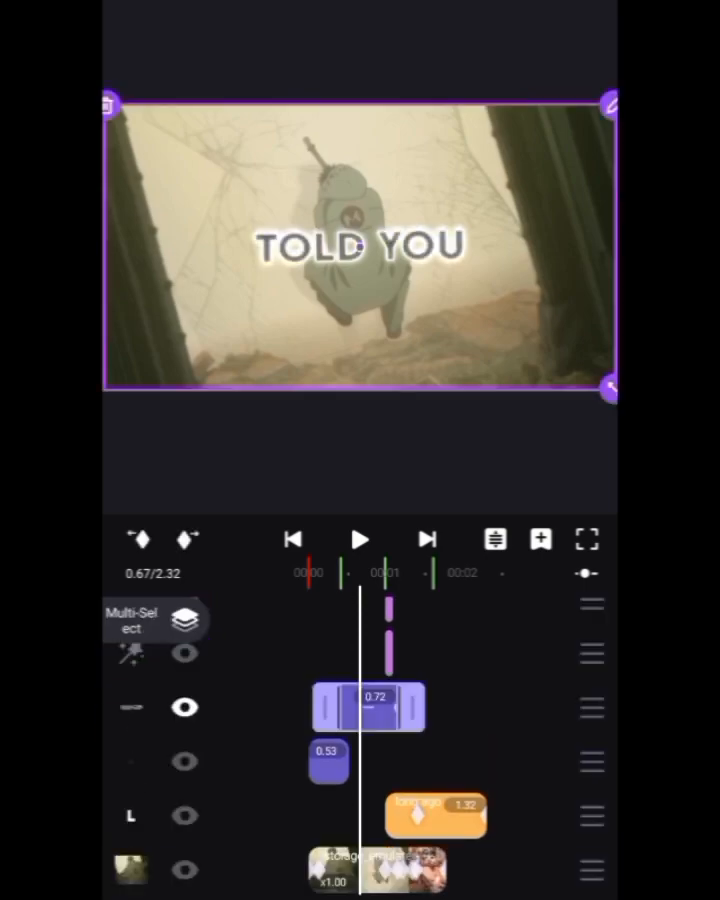
Select the TOLD YOU text layer above the clip to edit it.
left_click(359, 538)
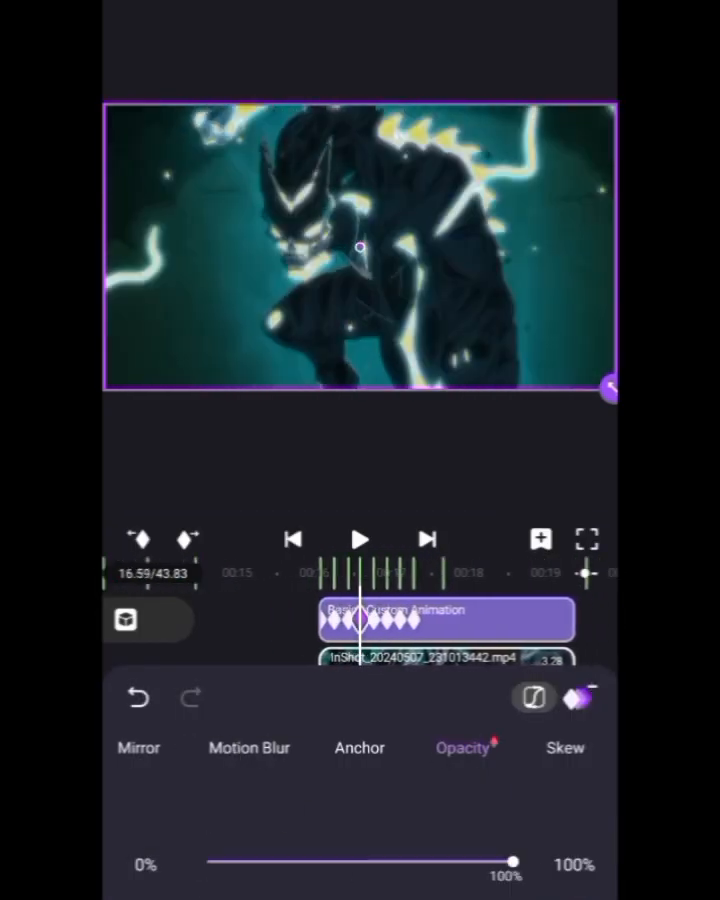
Set the monster clip's opacity to full and reshape its speed curve.
left_click_drag(509, 860, 207, 860)
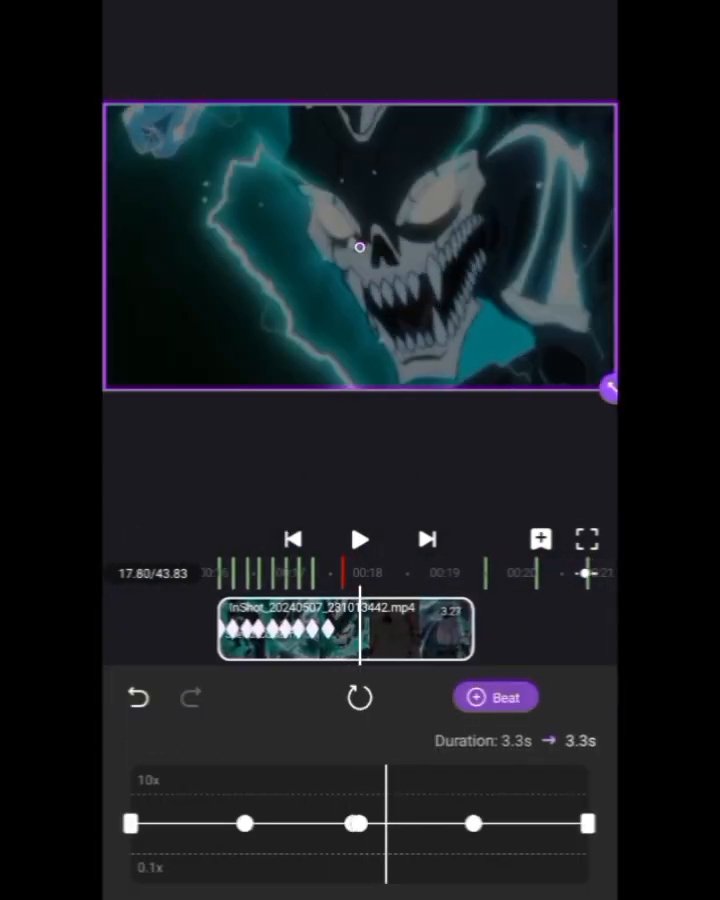
left_click_drag(358, 823, 381, 764)
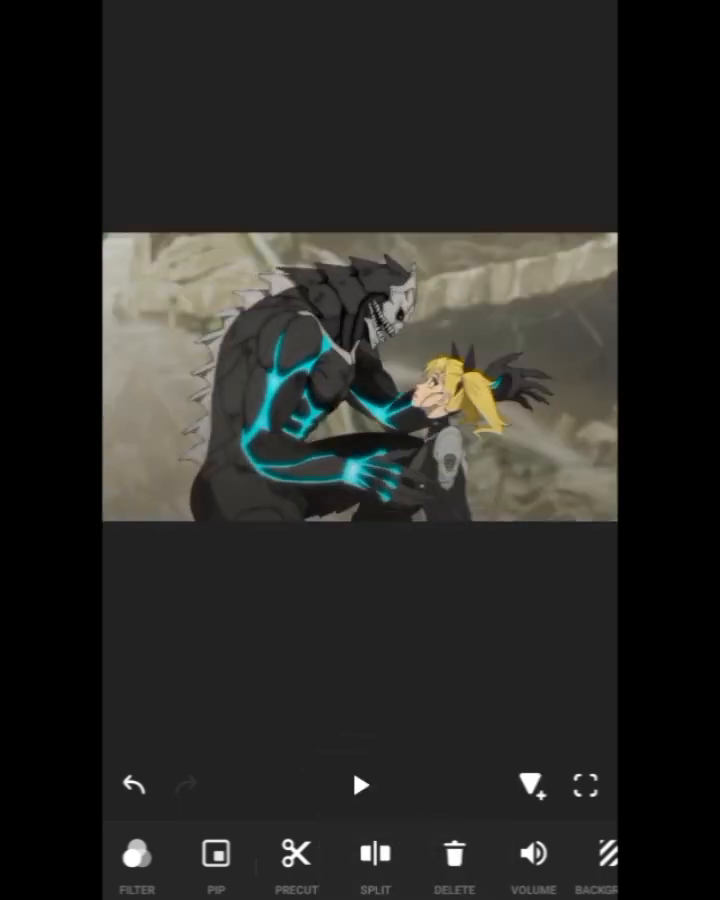
Open the speed panel for the roaring-monster clip, standard mode at 1.00x.
left_click(358, 785)
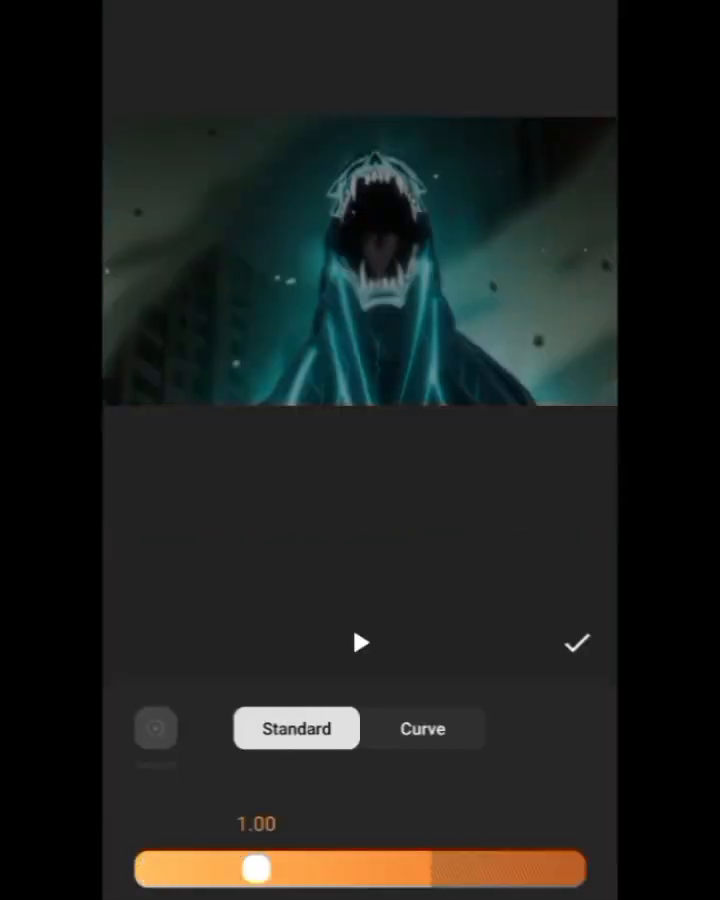
Switch the roaring-monster clip's speed to Curve mode and add a point to shape a wave.
left_click(578, 643)
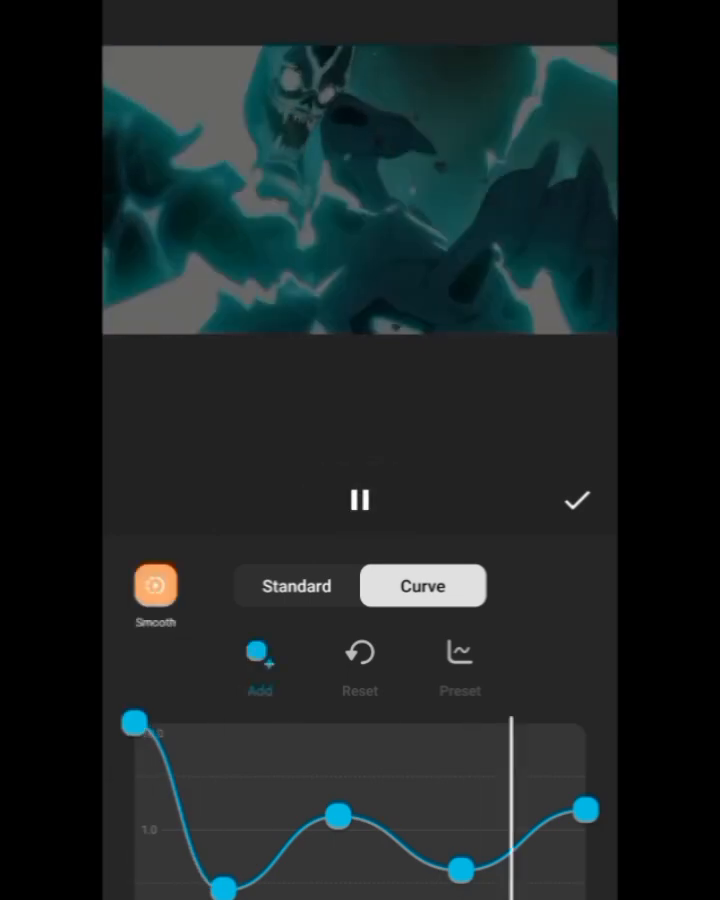
left_click(578, 500)
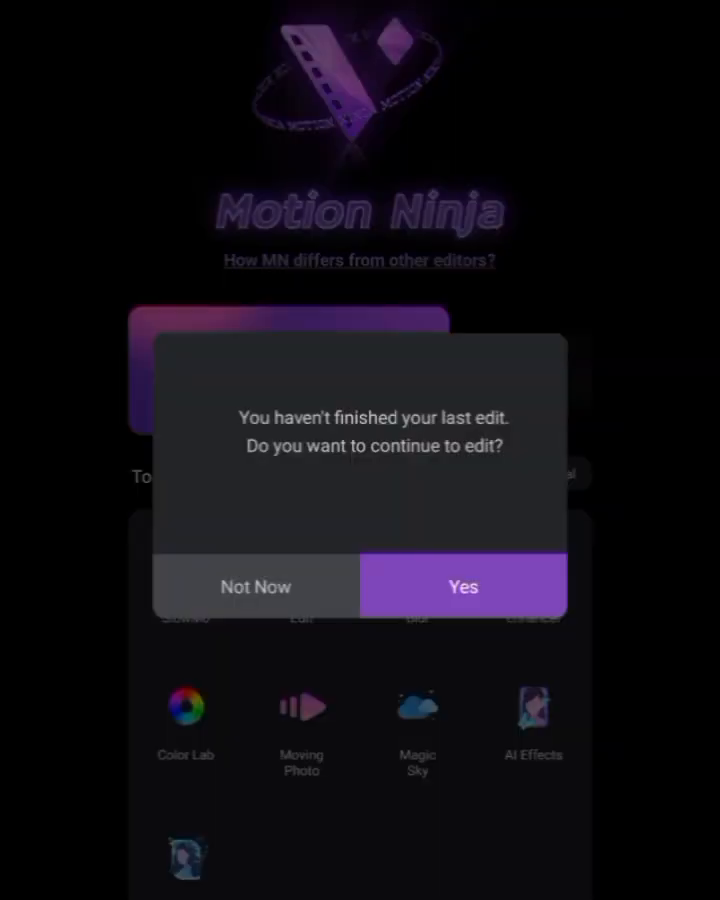
Accept the continue-editing prompt to reopen the unfinished Editaddicts logo edit.
left_click(463, 586)
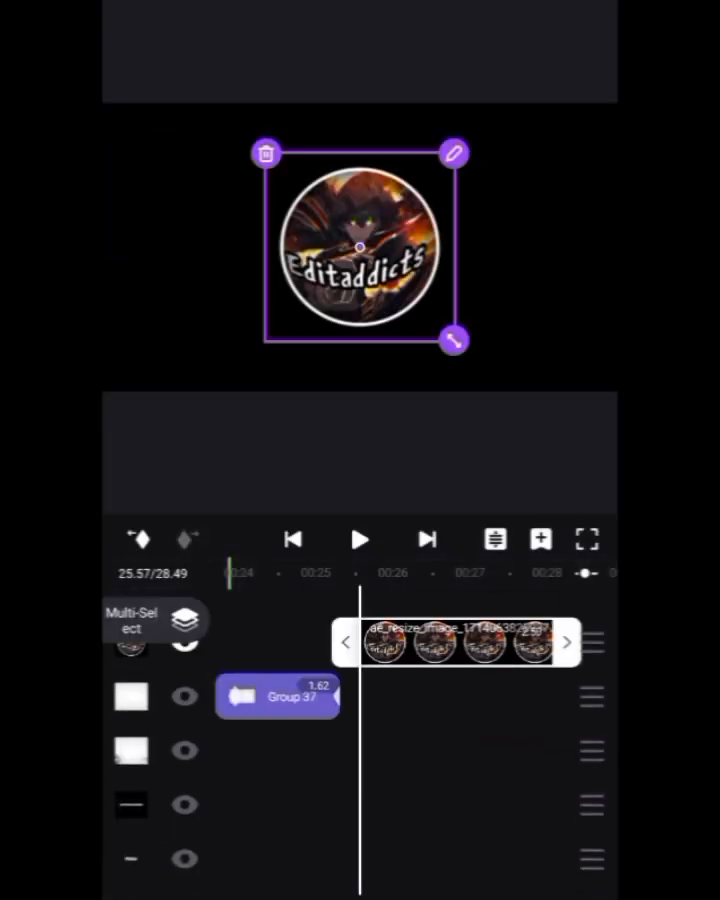